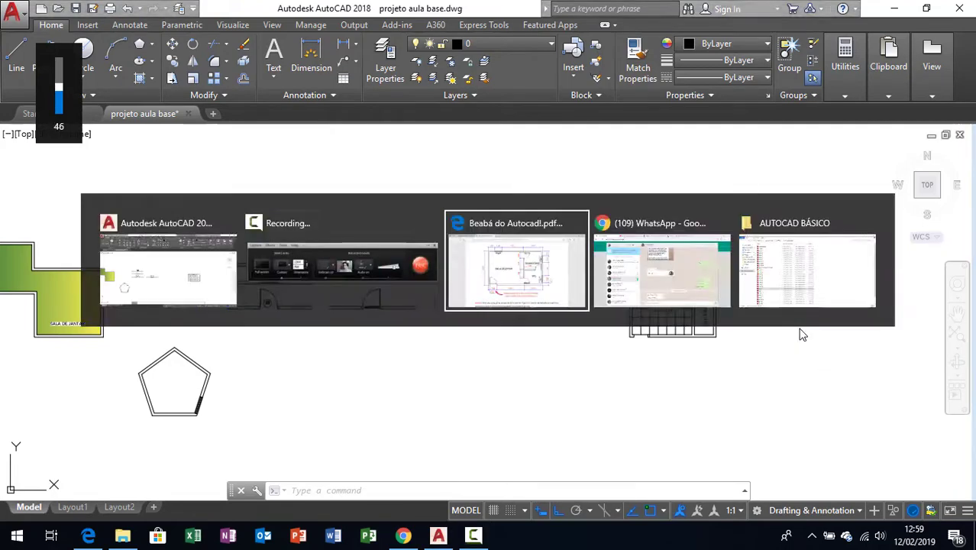
# - Bring up the 'Beabá do Autocad' PDF reference plan of living room, bedroom and WC in Edge
pyautogui.click(517, 271)
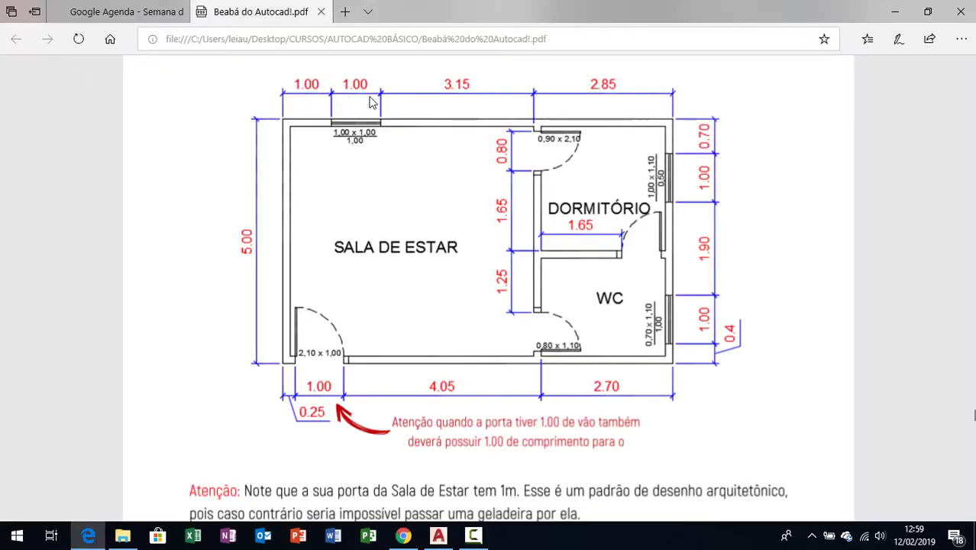
pyautogui.moveTo(598, 93)
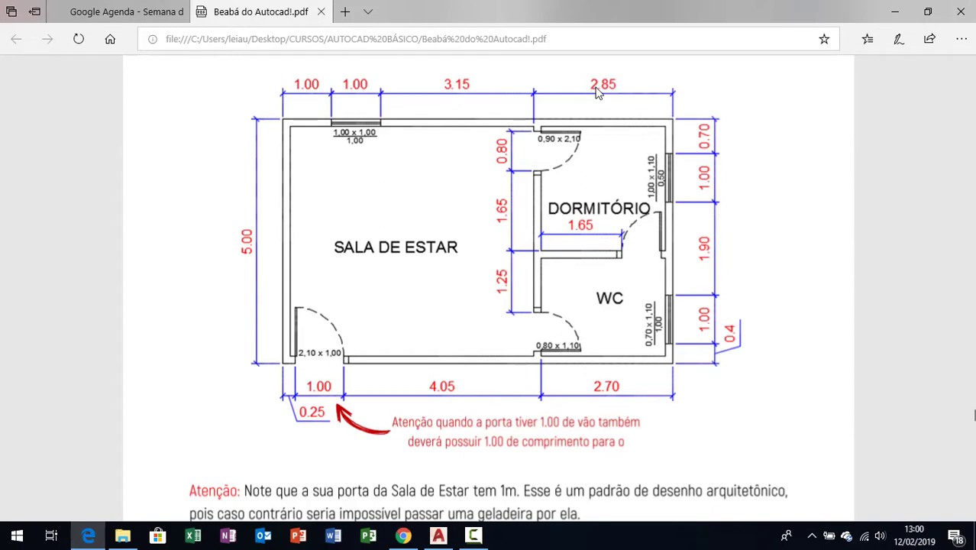
# - Switch back to the AutoCAD house drawing to offset the inner wall and partition lines
pyautogui.click(438, 534)
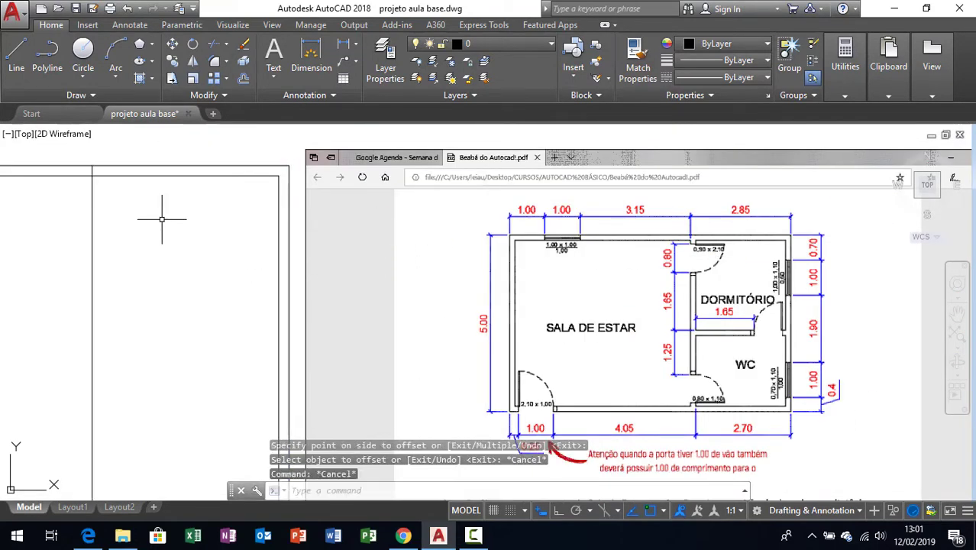
pyautogui.moveTo(120, 236)
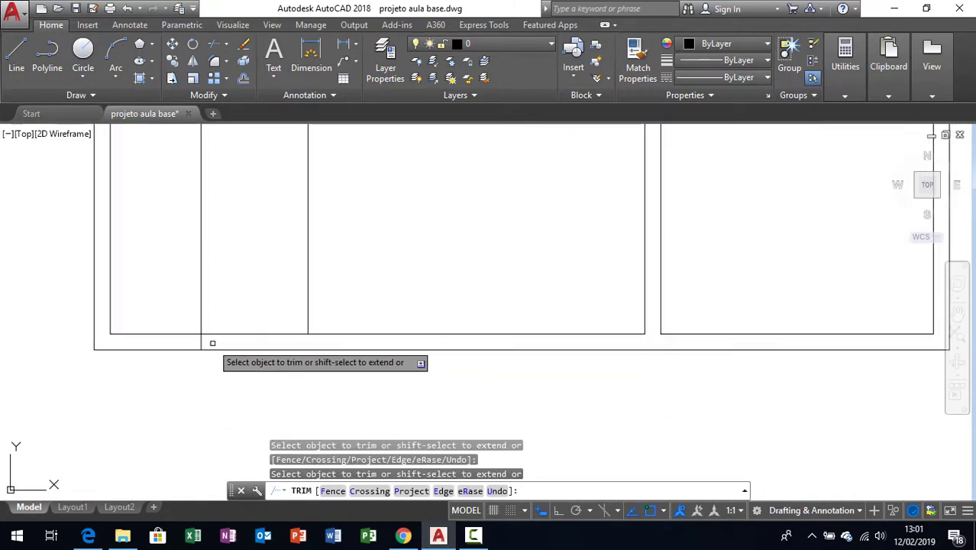
# - Finish trimming and stretch the interior wall line down to the outer wall
pyautogui.press('Escape')
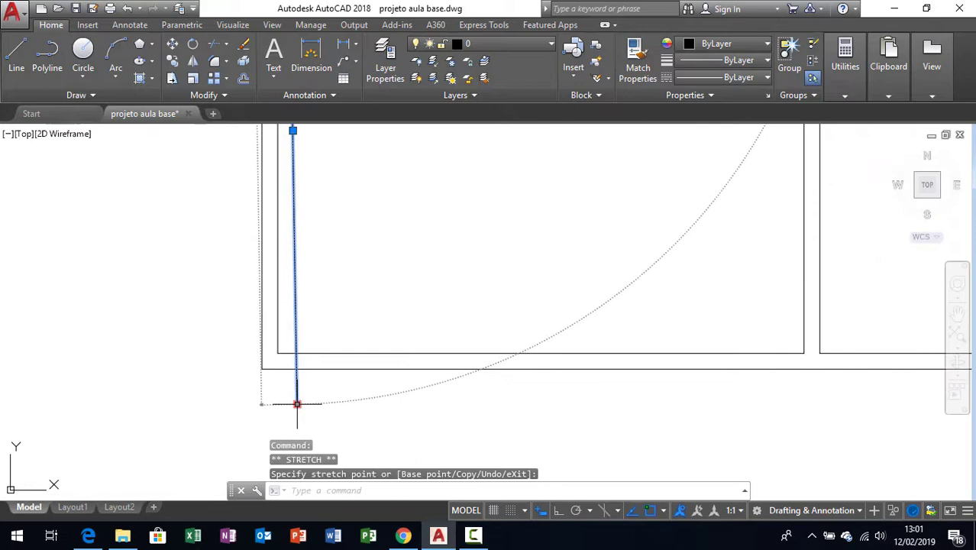
pyautogui.press('Escape')
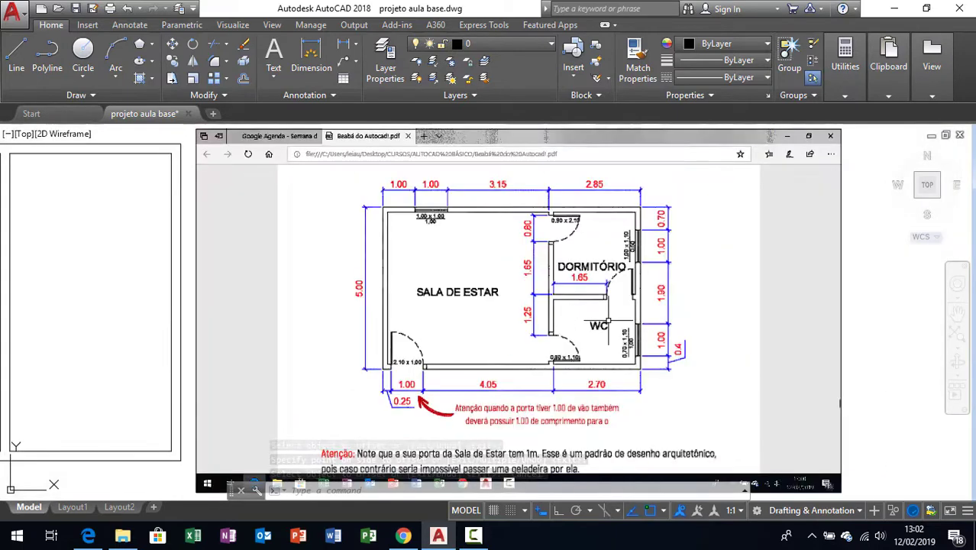
# - Offset the bedroom–WC partition line by 0.15 to form the double-line wall
pyautogui.click(830, 136)
pyautogui.write('.15')
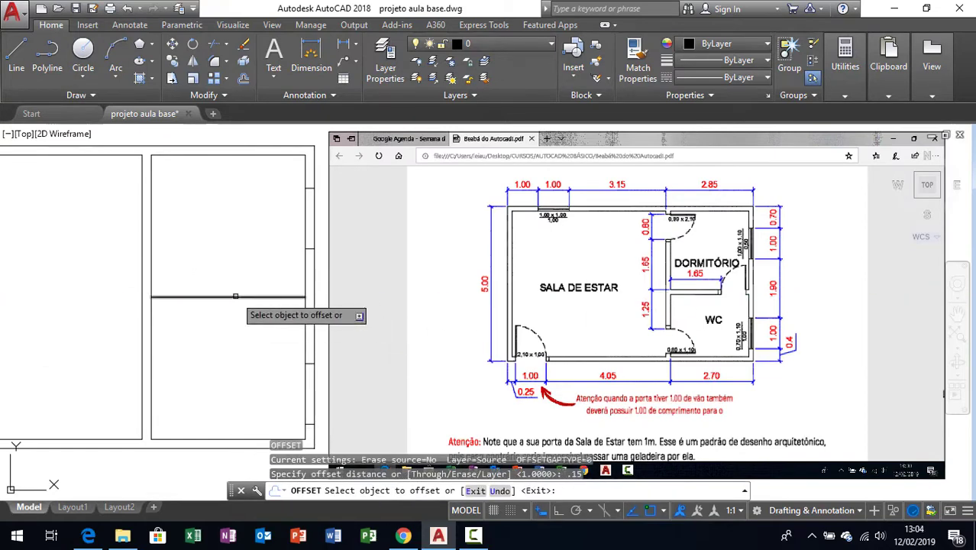
pyautogui.press('Escape')
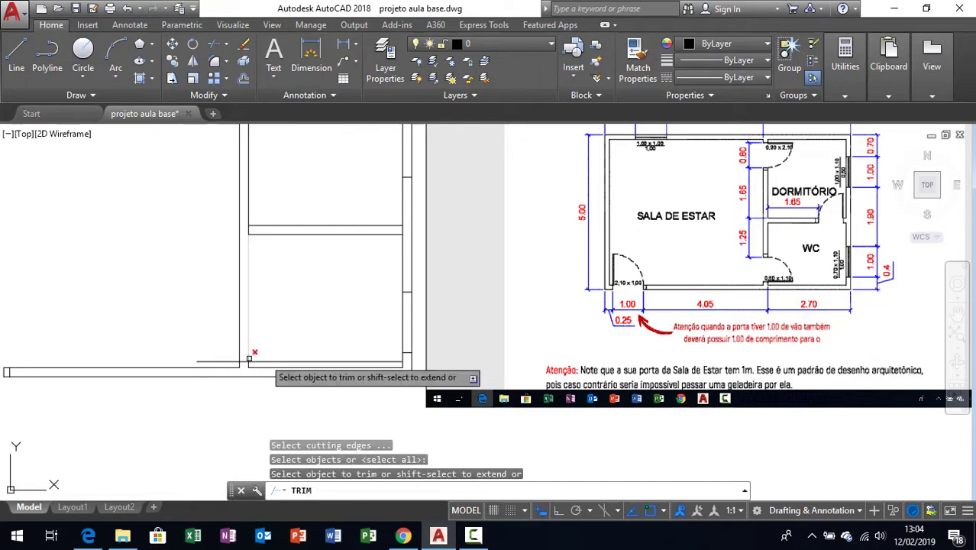
pyautogui.write('offset')
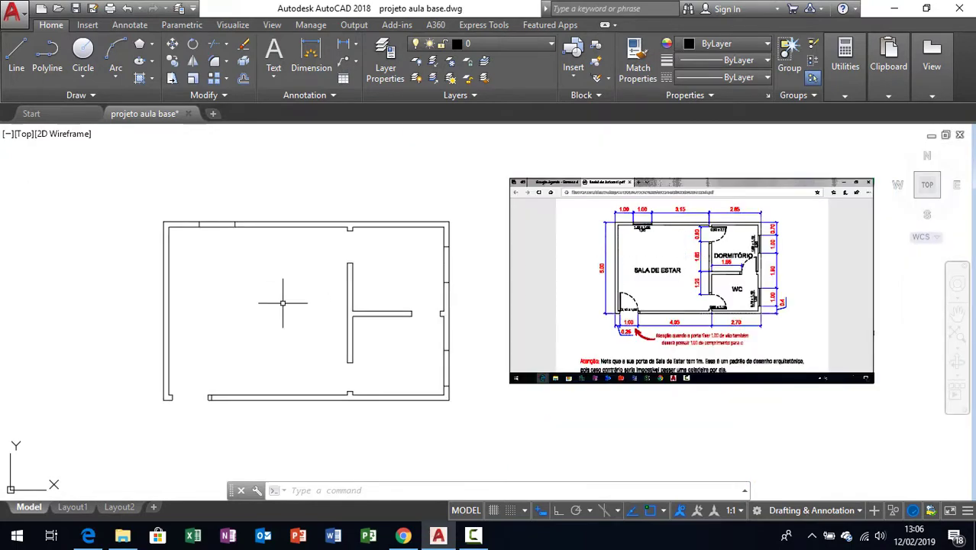
pyautogui.moveTo(322, 346)
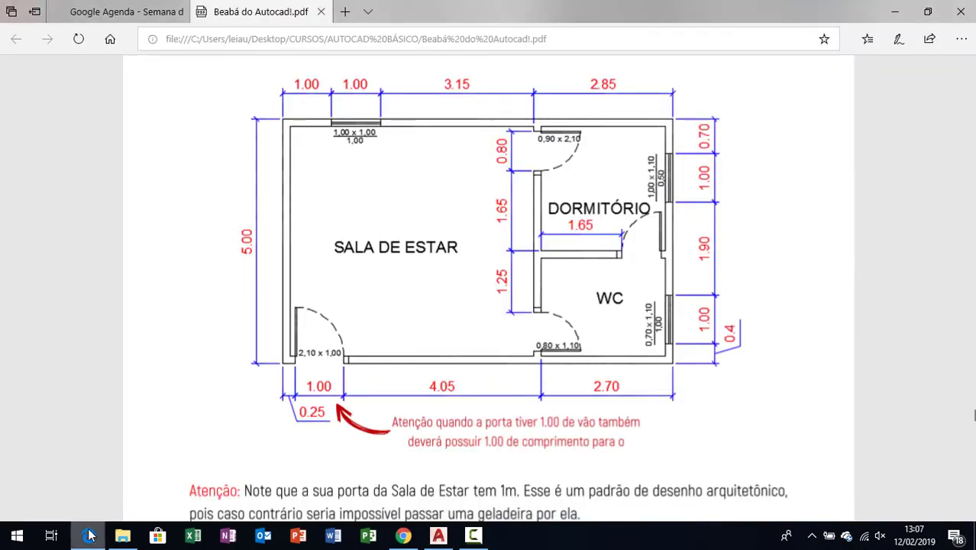
# - Scroll through the PDF's plotting and viewport chapters, then return to the house drawing
pyautogui.scroll(-3)
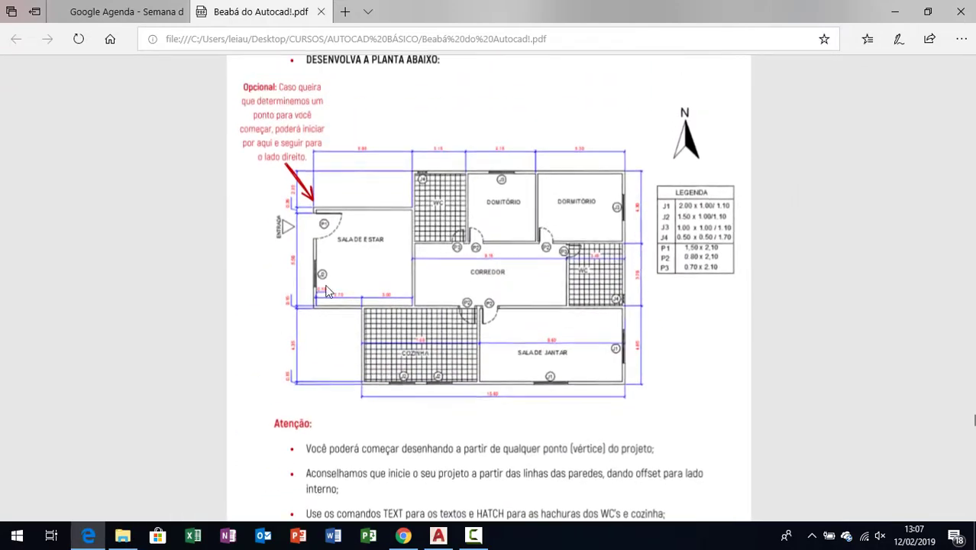
pyautogui.scroll(-3)
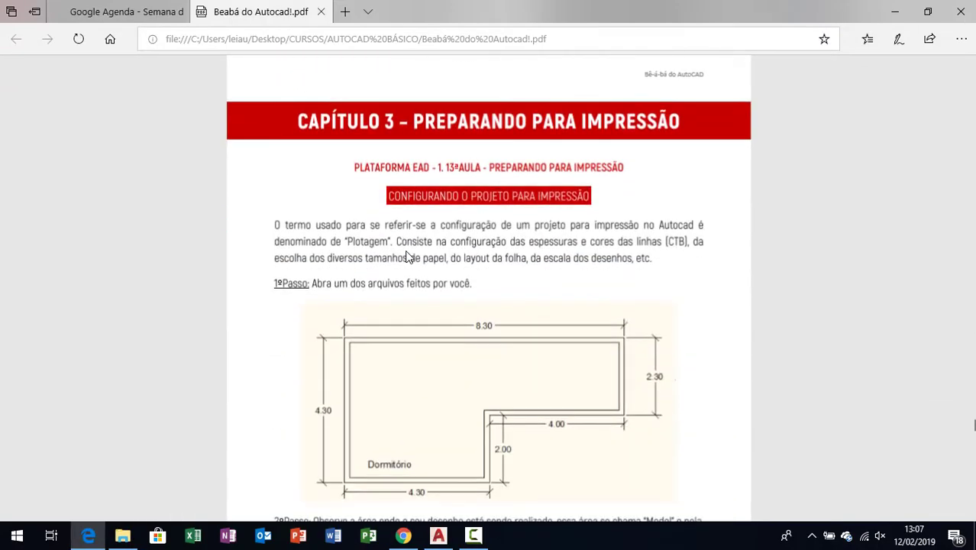
pyautogui.scroll(-3)
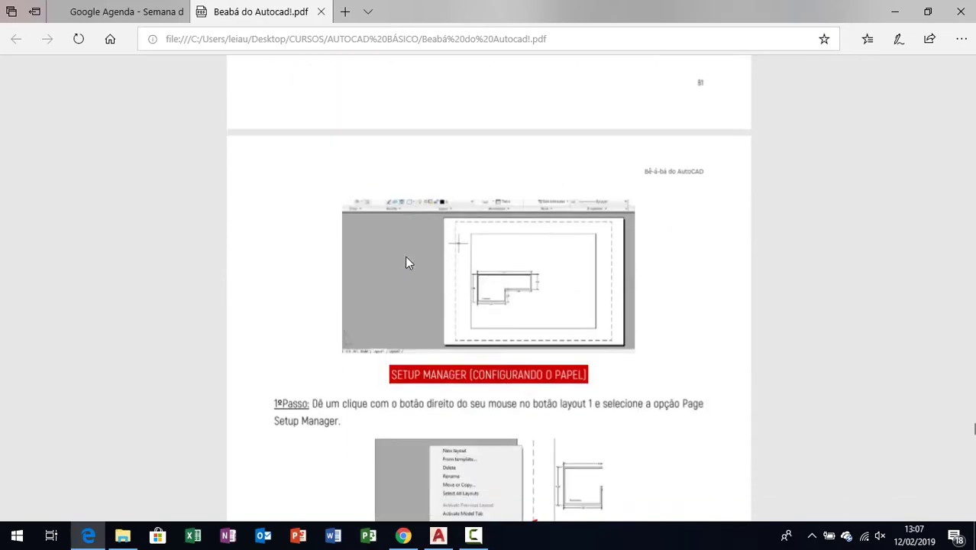
pyautogui.scroll(-3)
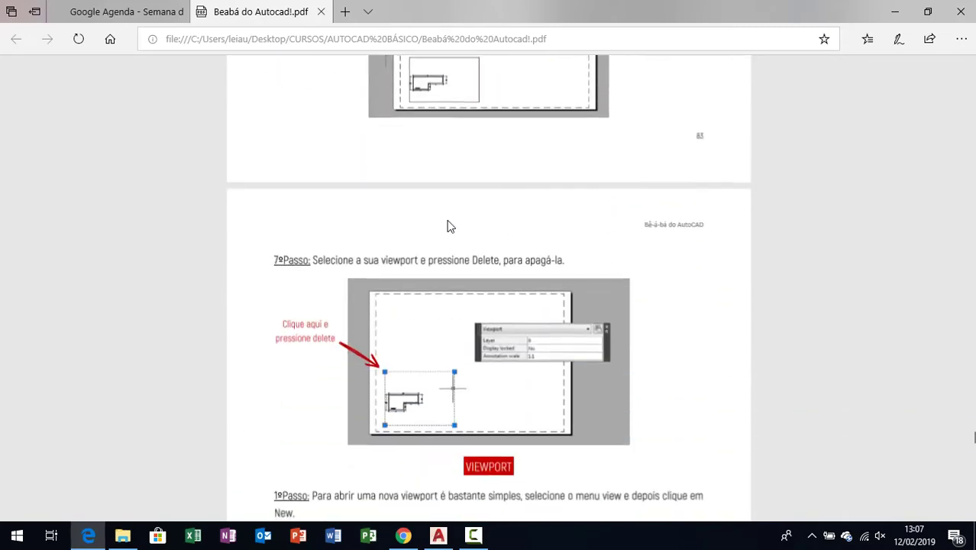
pyautogui.click(438, 535)
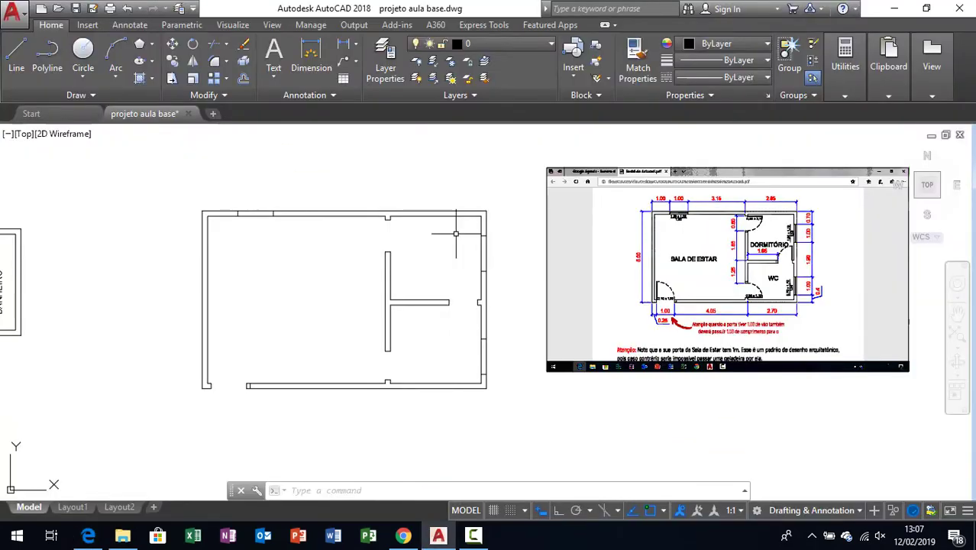